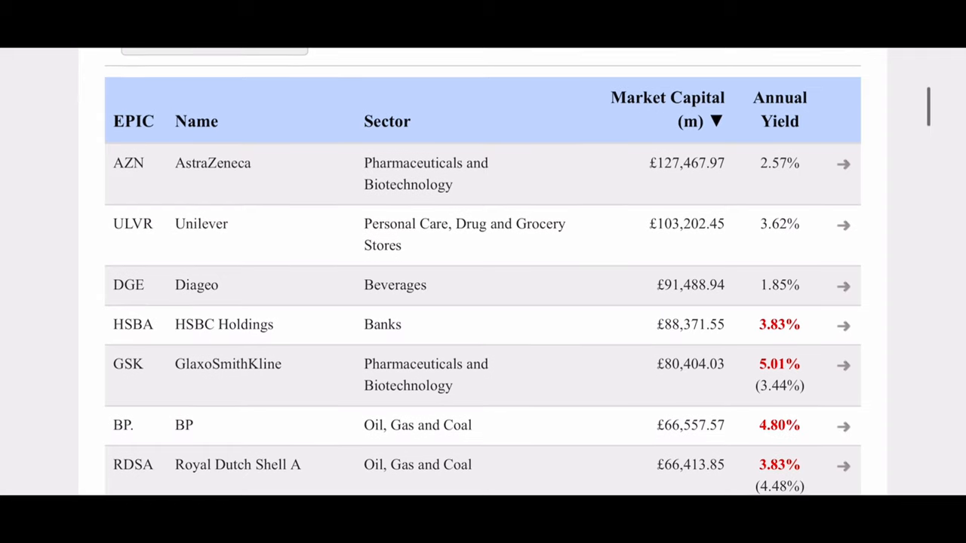
scroll("down", 3)
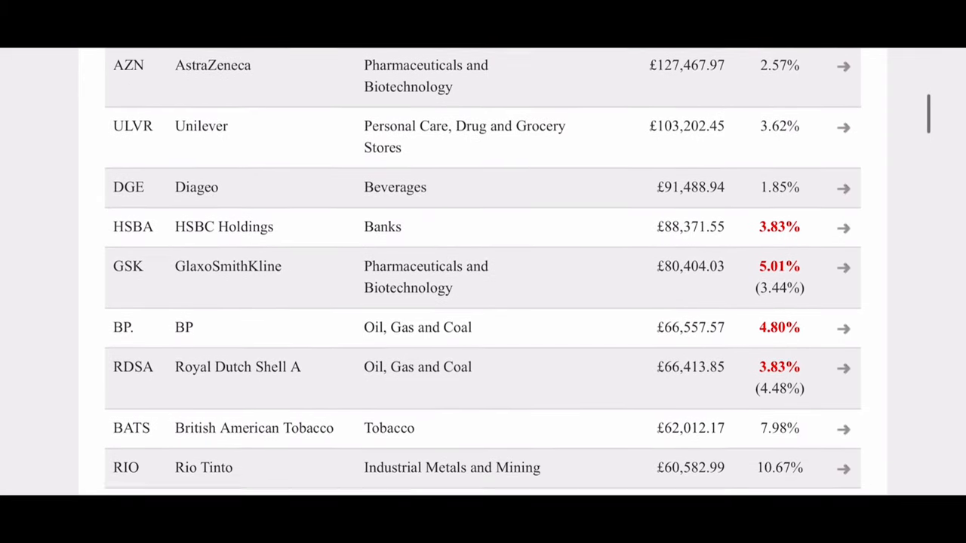
scroll("down", 3)
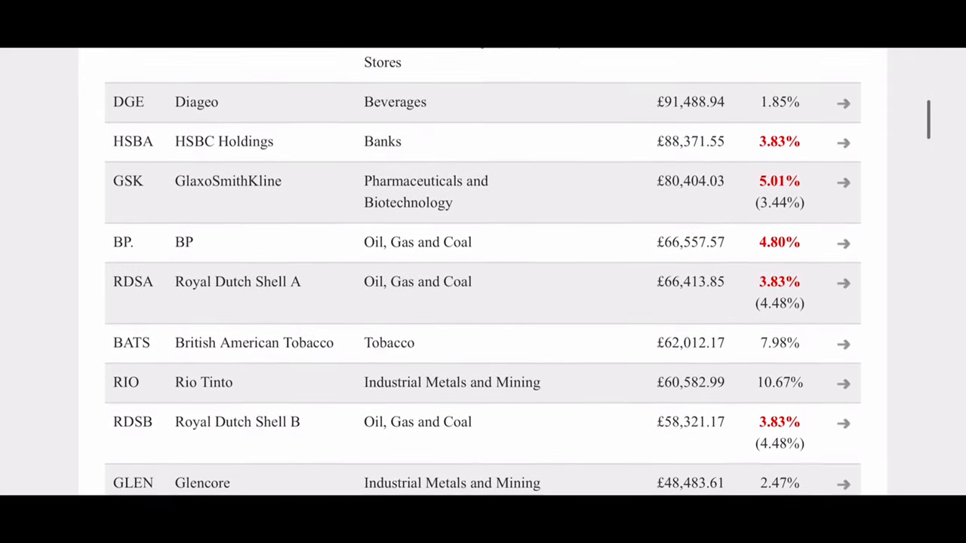
scroll("down", 3)
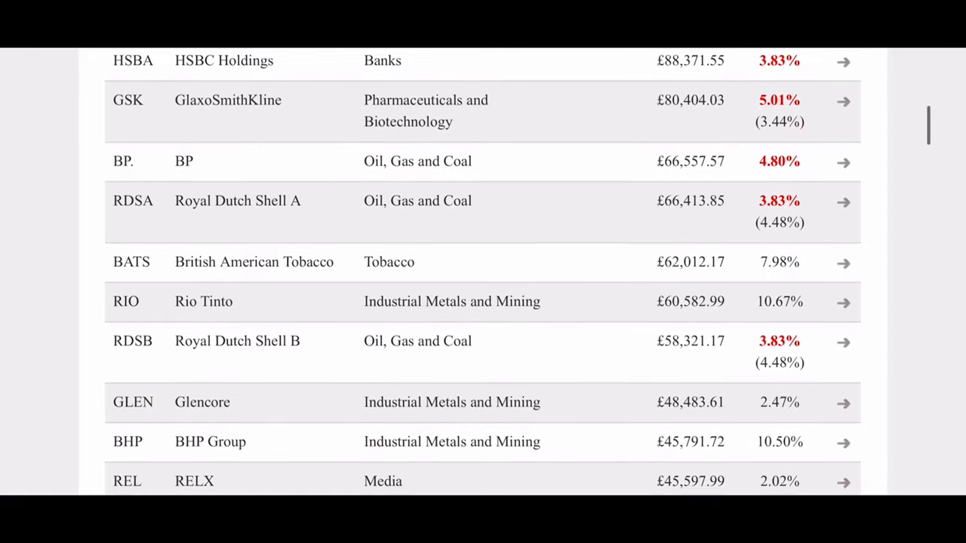
scroll("down", 3)
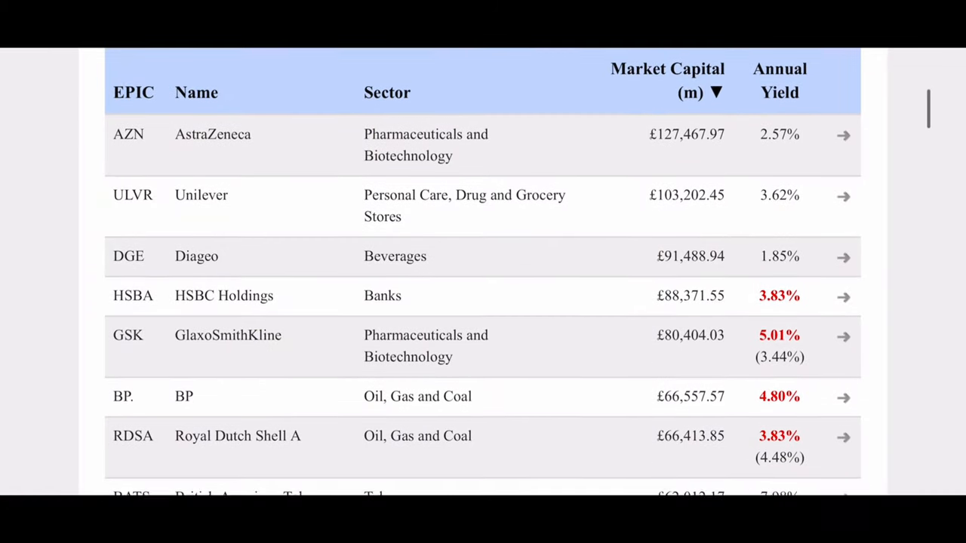
scroll("down", 3)
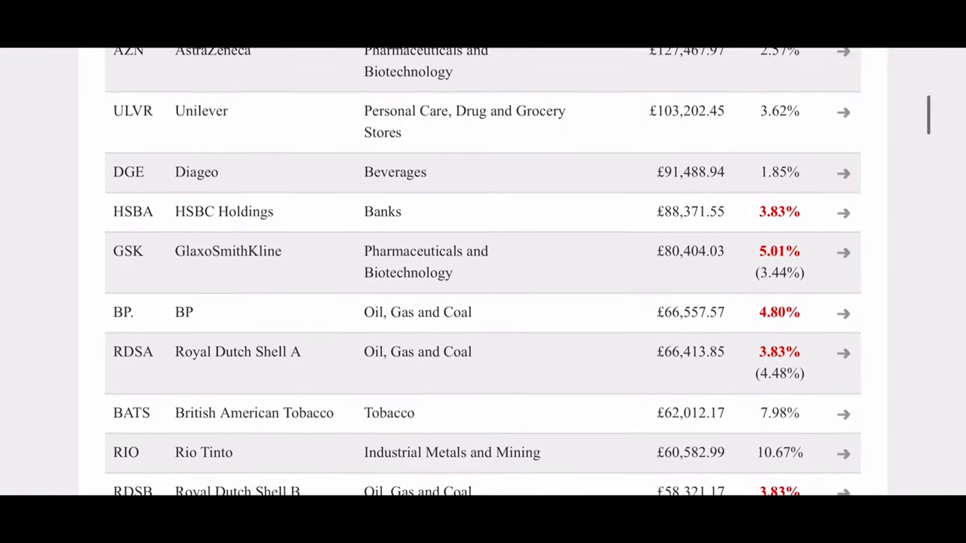
scroll("down", 3)
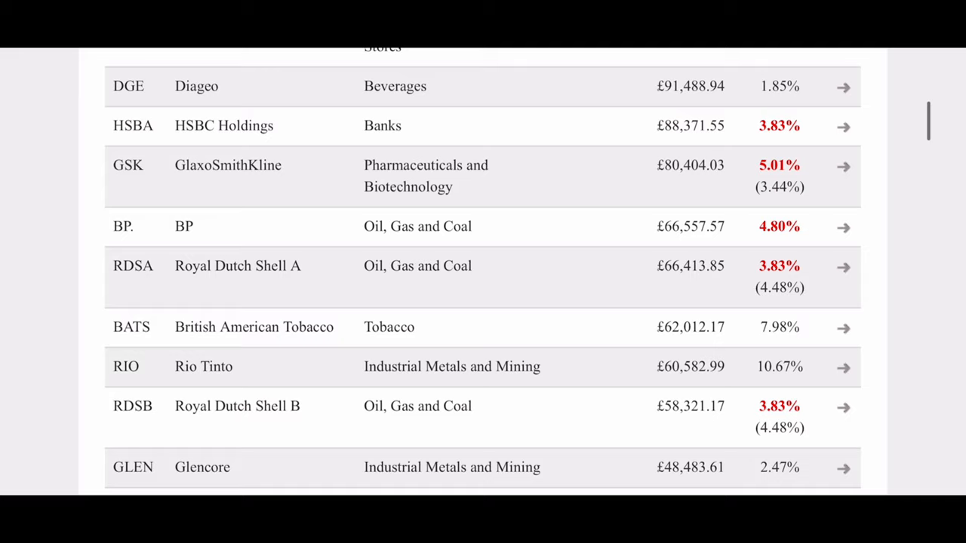
scroll("down", 3)
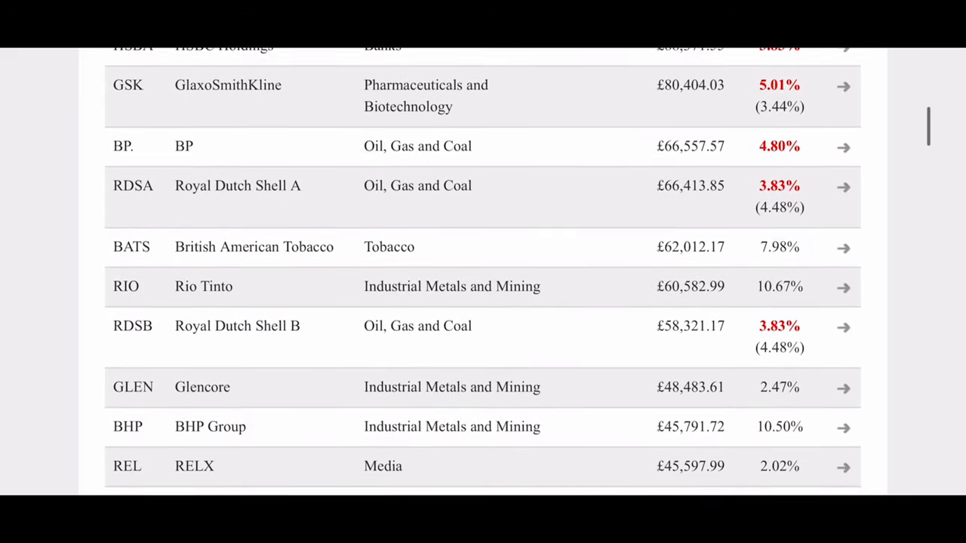
scroll("down", 3)
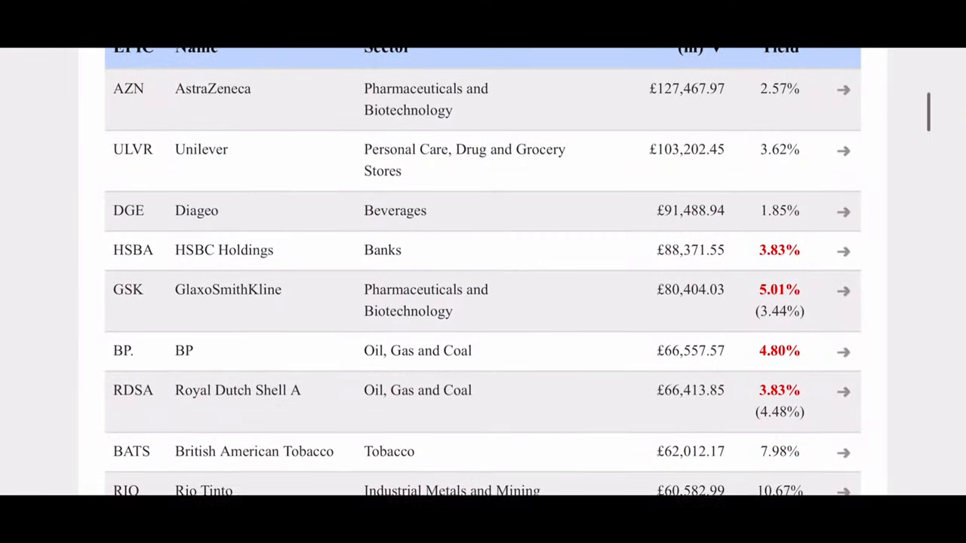
scroll("down", 3)
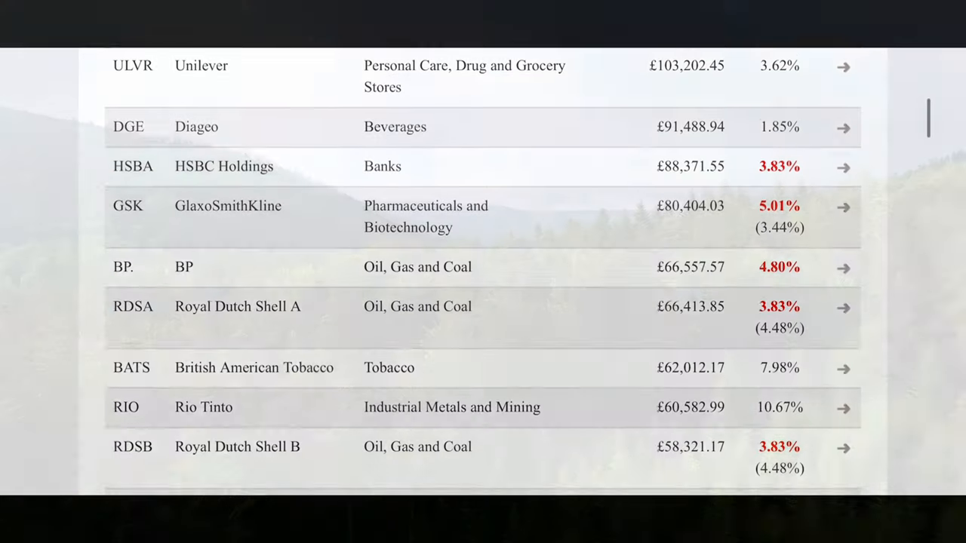